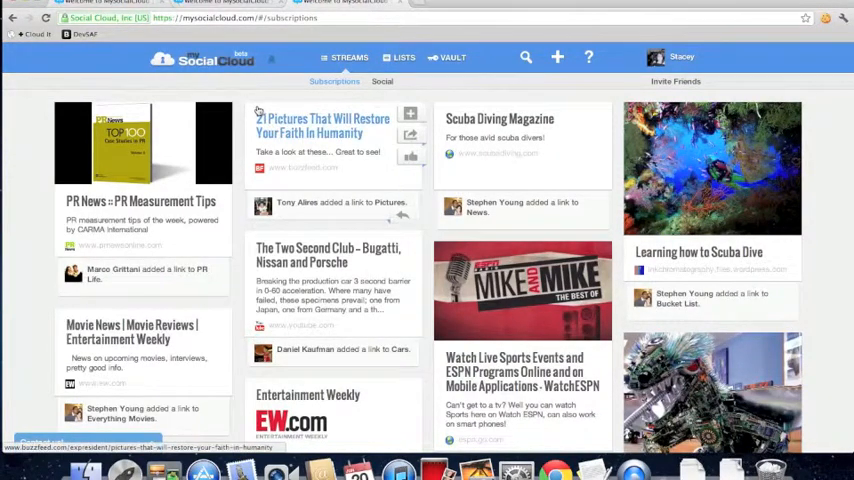
{"action": "mouse_move", "coordinate": [287, 215]}
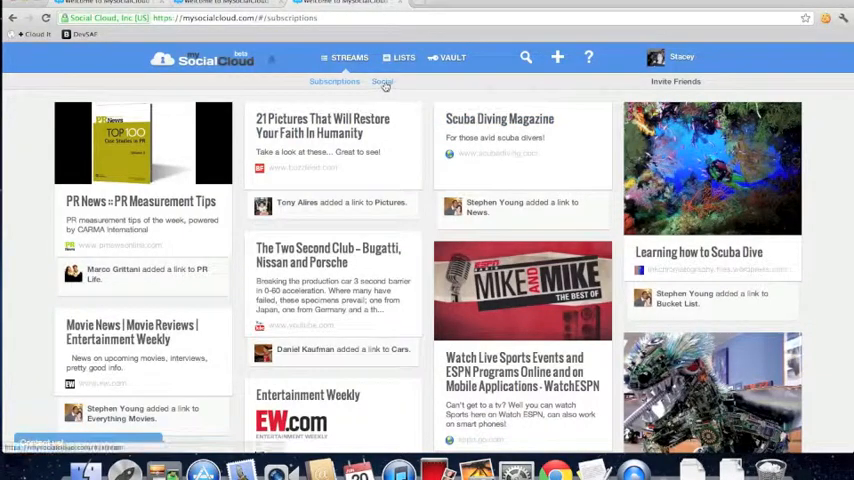
{"action": "left_click", "coordinate": [382, 81]}
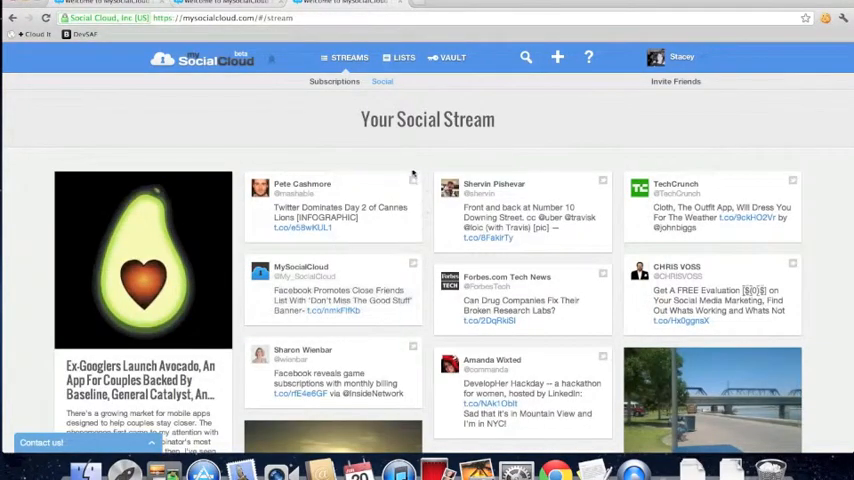
{"action": "mouse_move", "coordinate": [505, 161]}
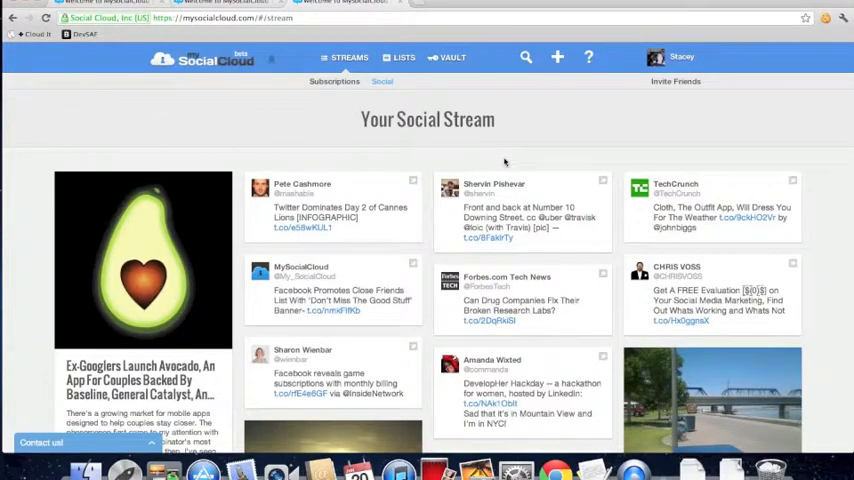
{"action": "scroll", "scroll_direction": "down", "scroll_amount": 3}
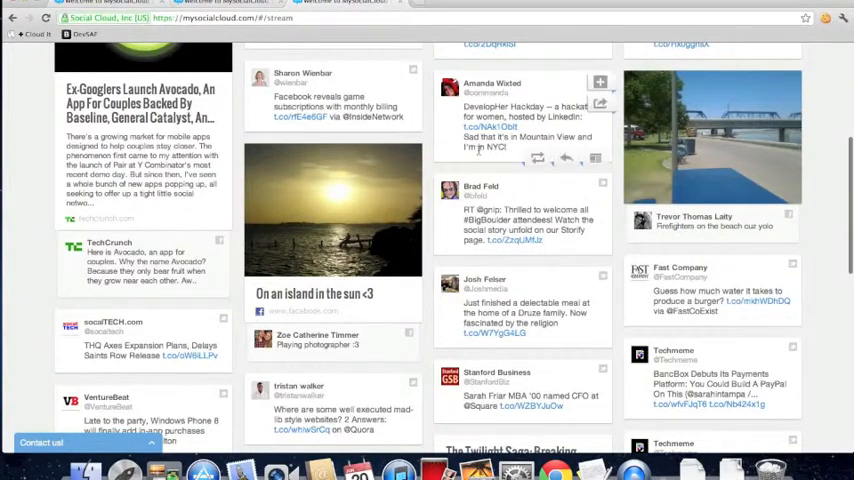
{"action": "scroll", "scroll_direction": "up", "scroll_amount": 3}
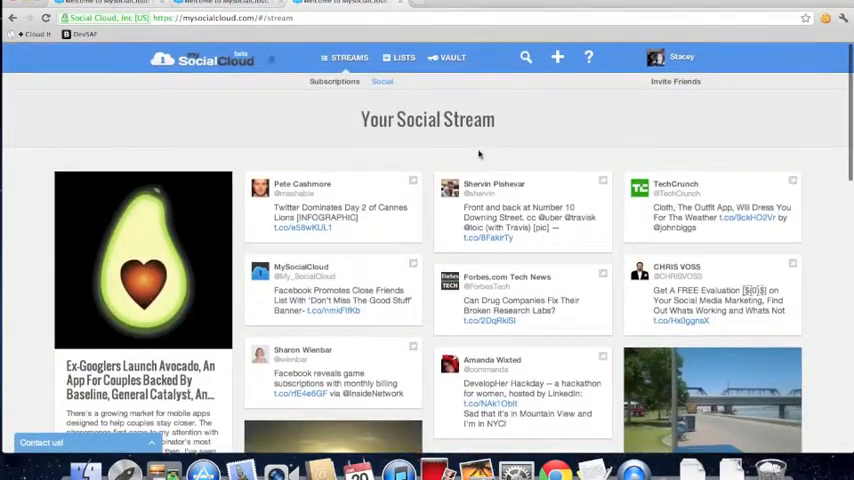
{"action": "mouse_move", "coordinate": [470, 140]}
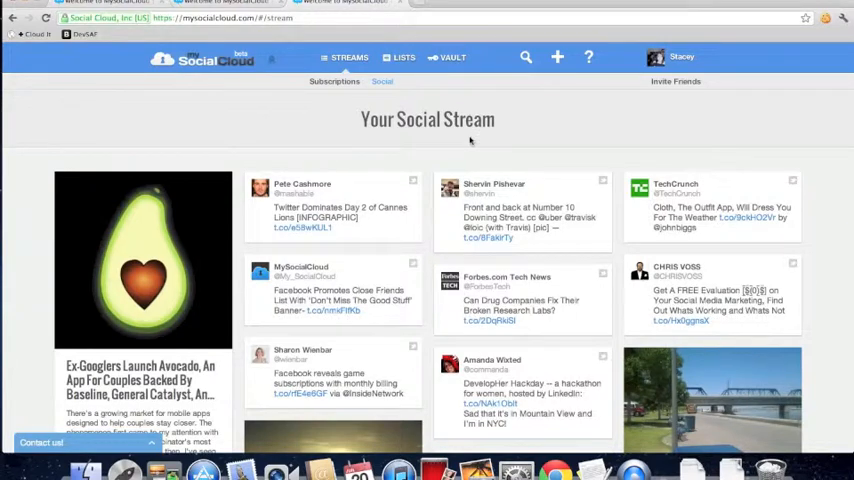
{"action": "left_click", "coordinate": [681, 56]}
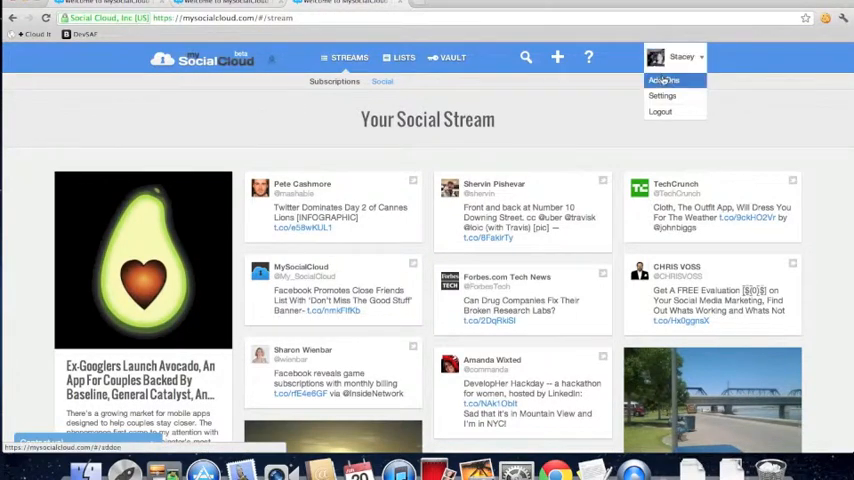
Step: Open Settings from the profile dropdown and scroll down to the Save button
{"action": "left_click", "coordinate": [662, 95]}
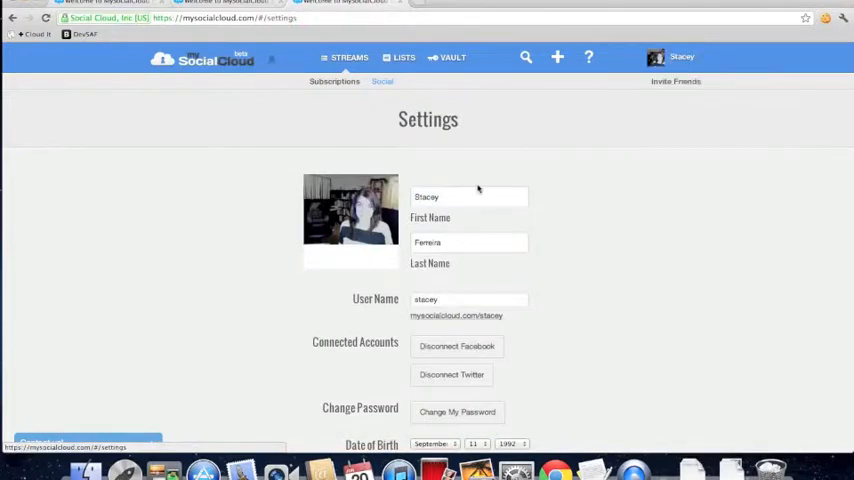
{"action": "scroll", "scroll_direction": "down", "scroll_amount": 3}
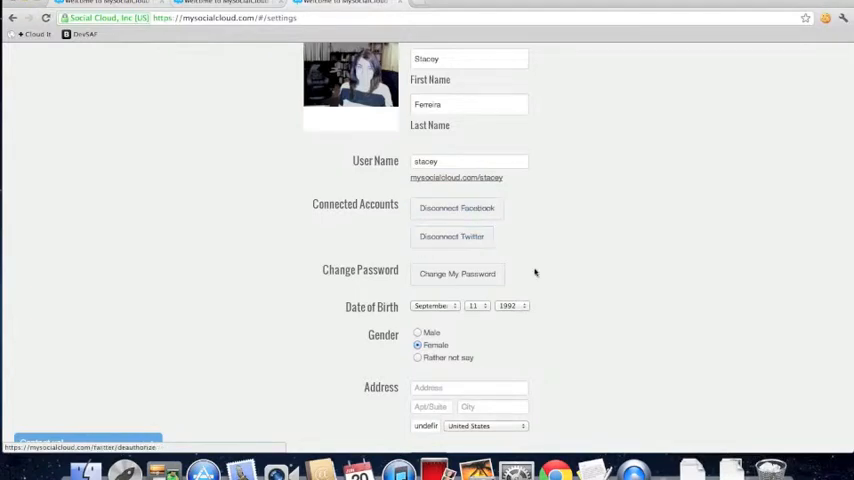
{"action": "scroll", "scroll_direction": "down", "scroll_amount": 3}
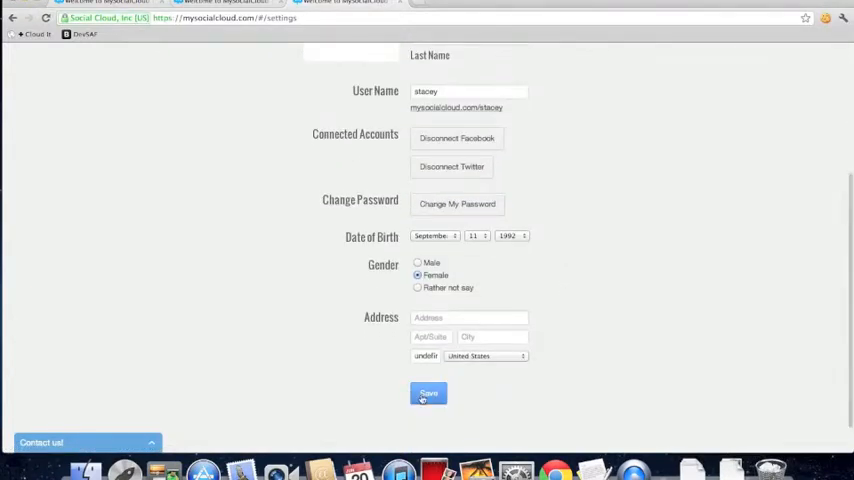